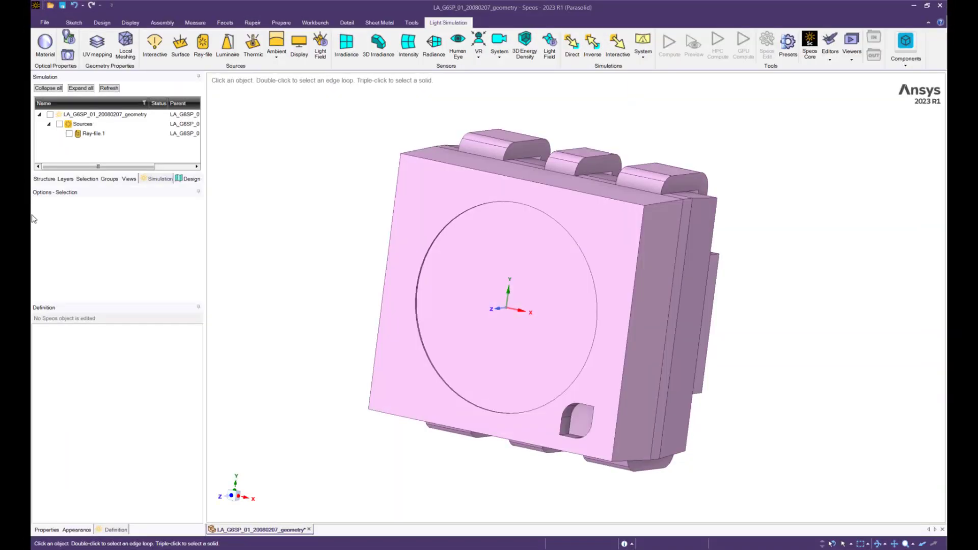
Step: Place a new origin on the LED's circular lens face, offset 0.1 mm along Z
click(102, 22)
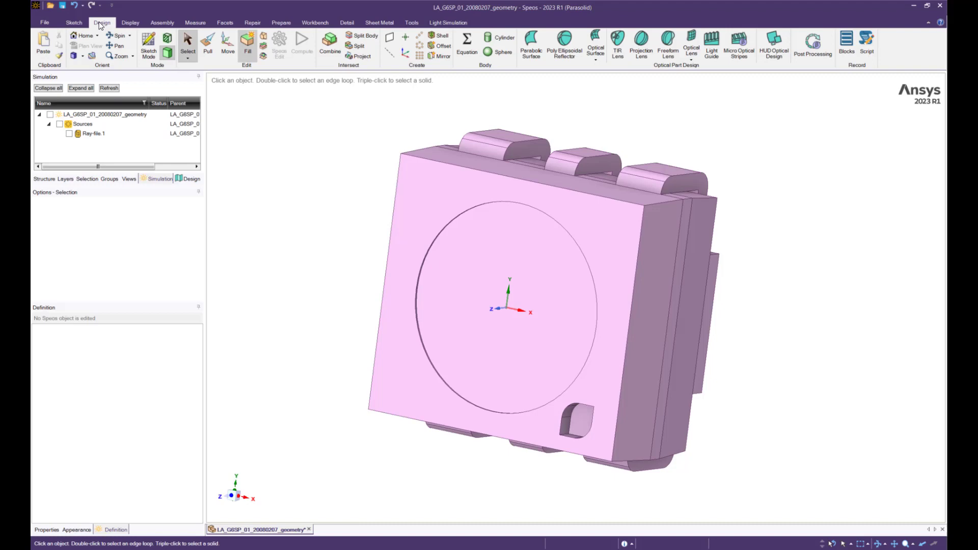
click(500, 306)
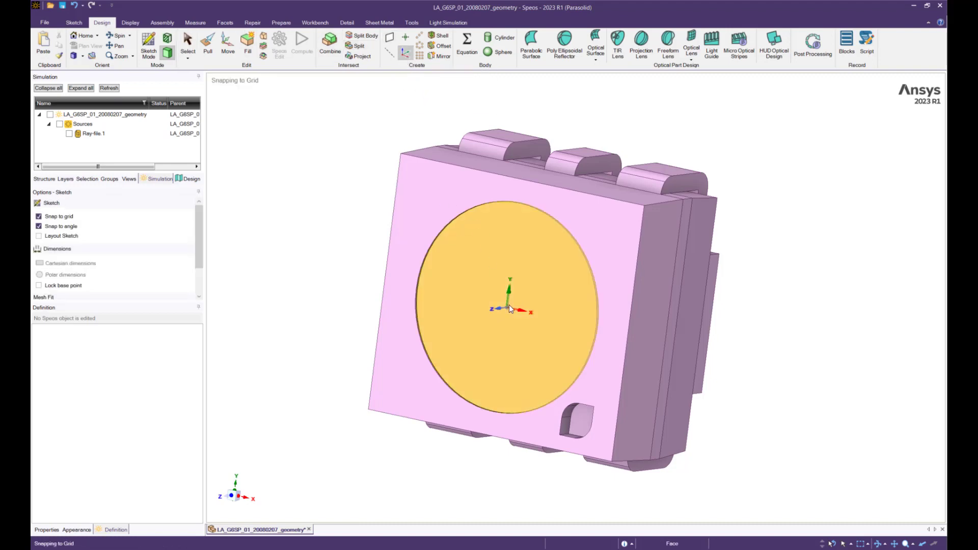
click(227, 43)
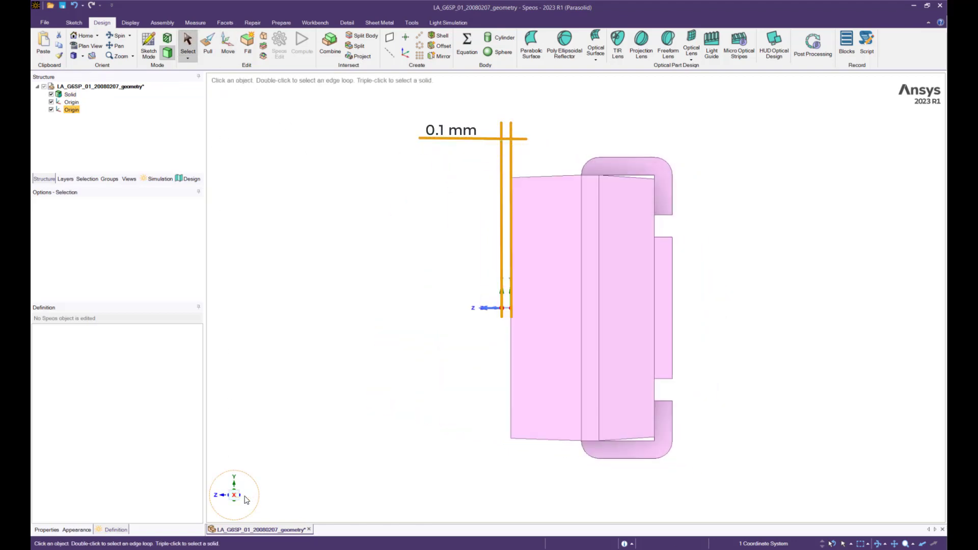
Step: Create an Irradiance sensor with X range -1.5 to 1.5 mm and sampling 100
click(448, 22)
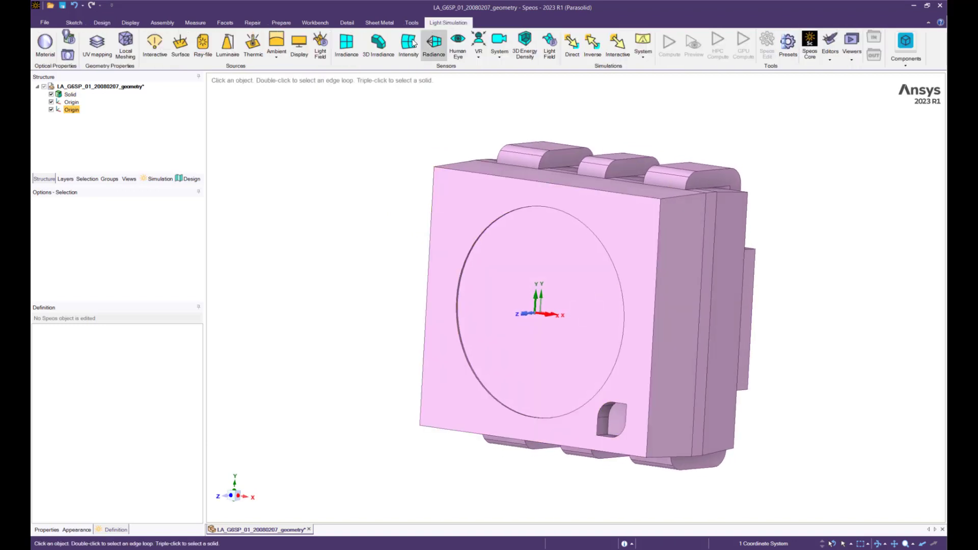
click(345, 44)
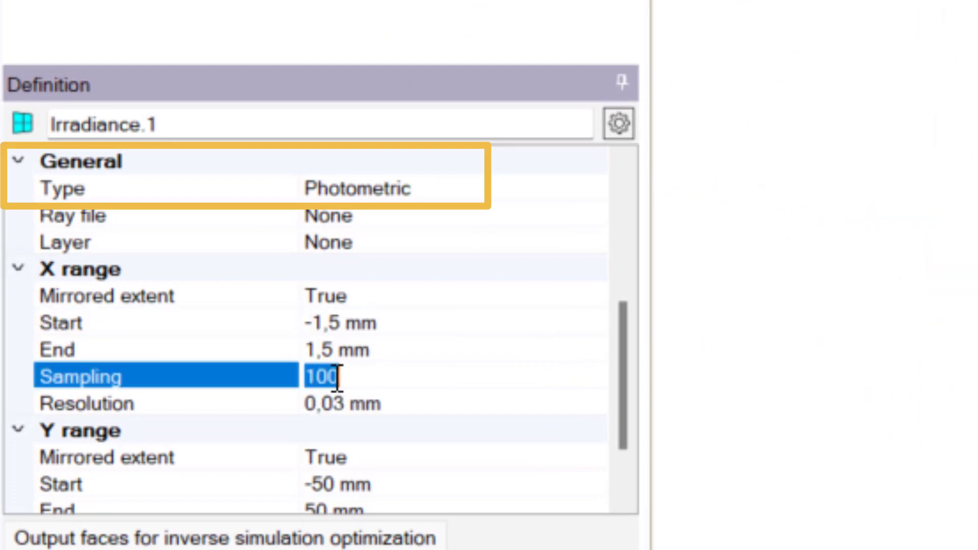
scroll(down, 3)
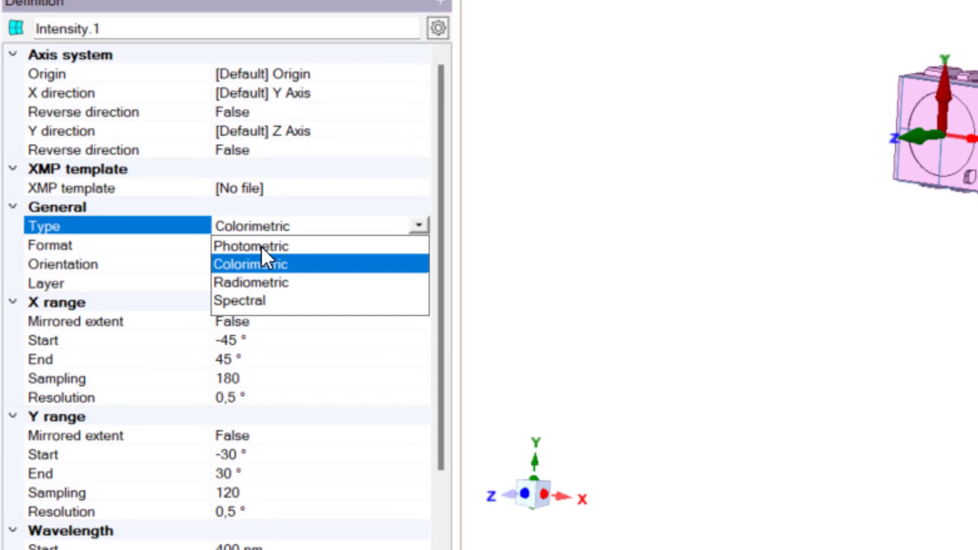
Step: Make Intensity.1 a spectral conoscopic sensor and enter 90 in its size values
click(240, 299)
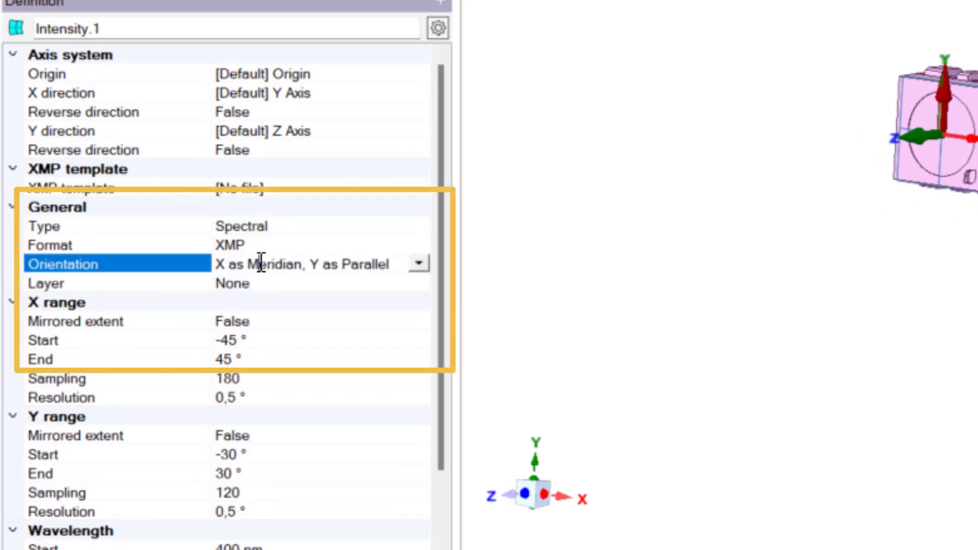
click(418, 263)
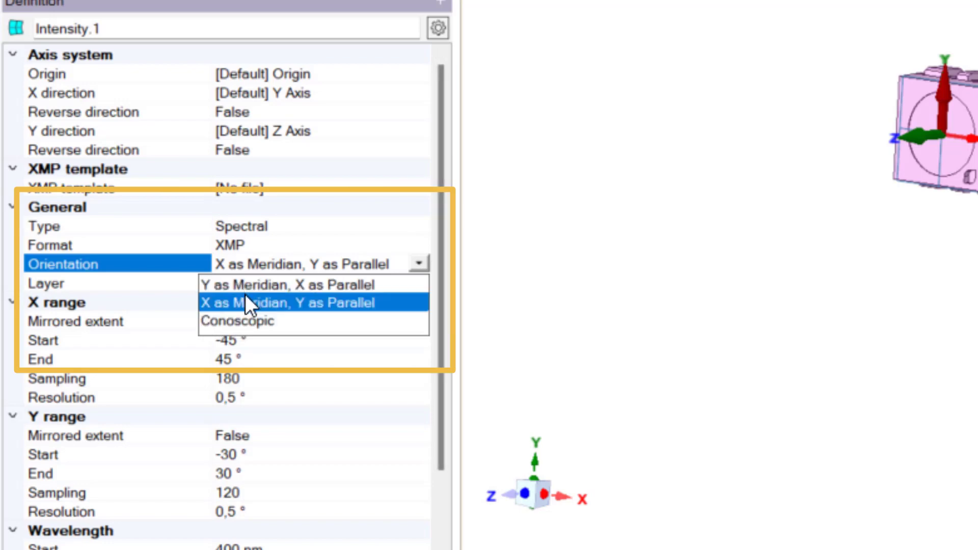
click(239, 321)
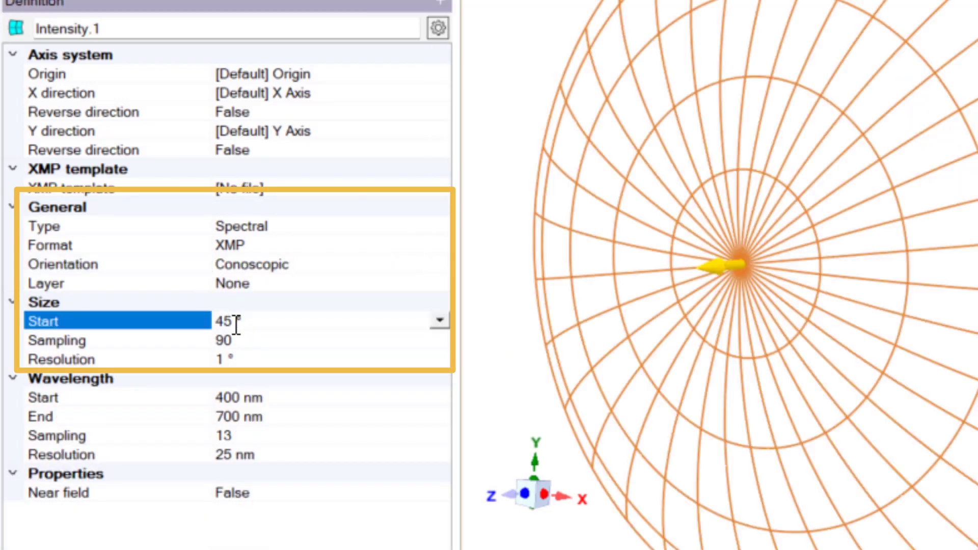
text(90)
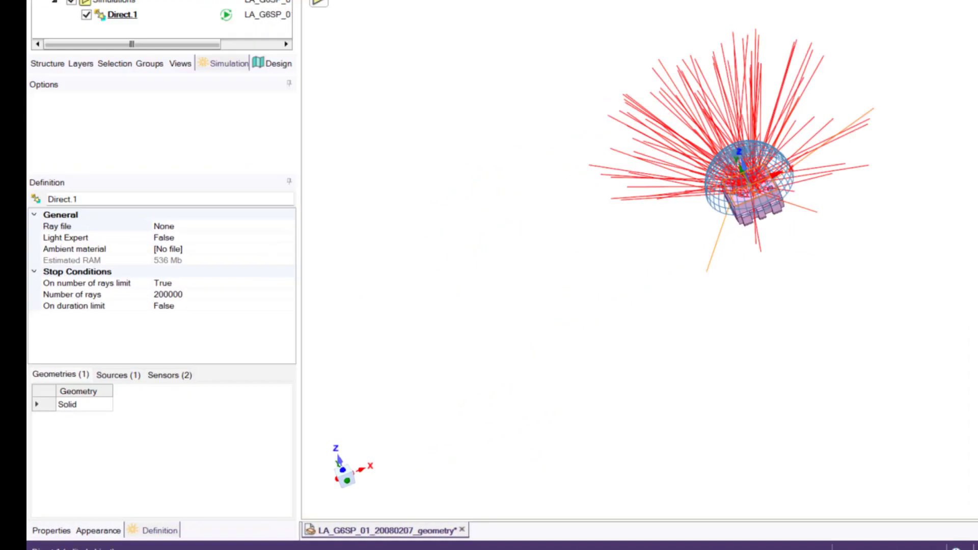
Step: Finish the Direct.1 simulation with the solid, source and both sensors, then compute it
click(170, 375)
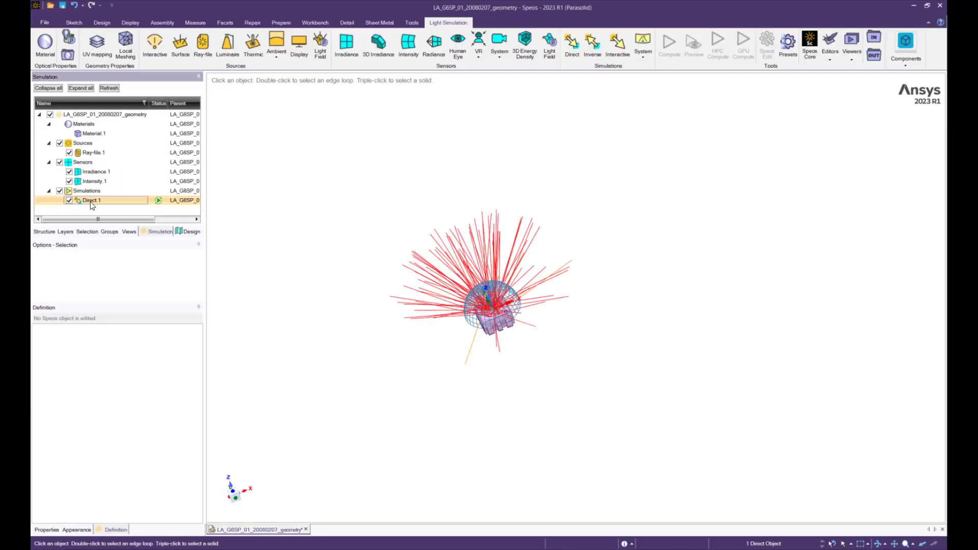
click(669, 44)
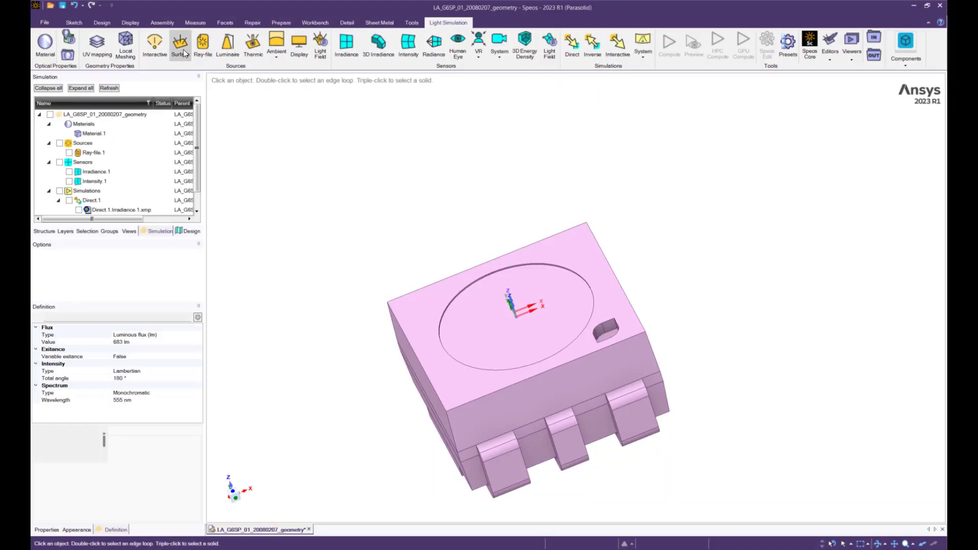
Step: Create Surface.1 emitting 65 lm with variable exitance from Direct.1.Irradiance.1.xmp
click(181, 44)
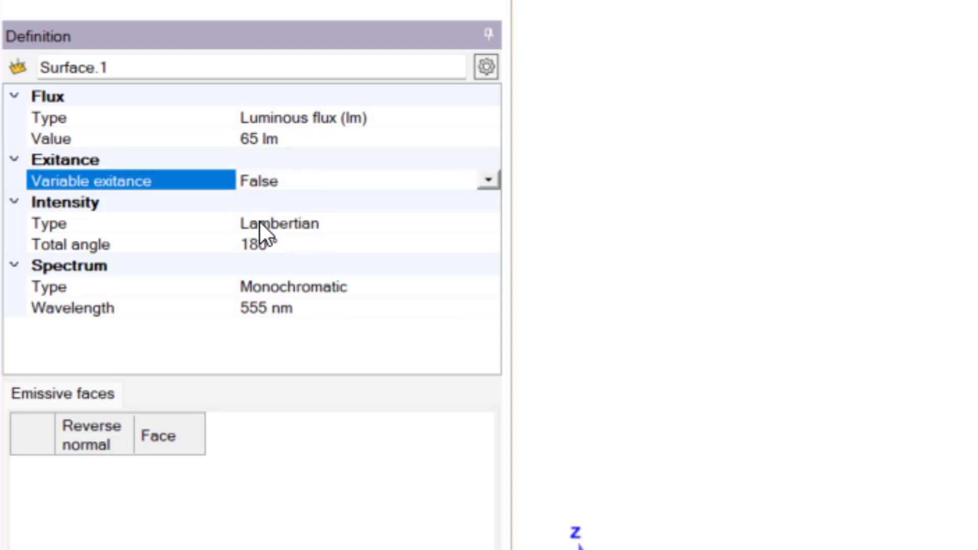
click(489, 180)
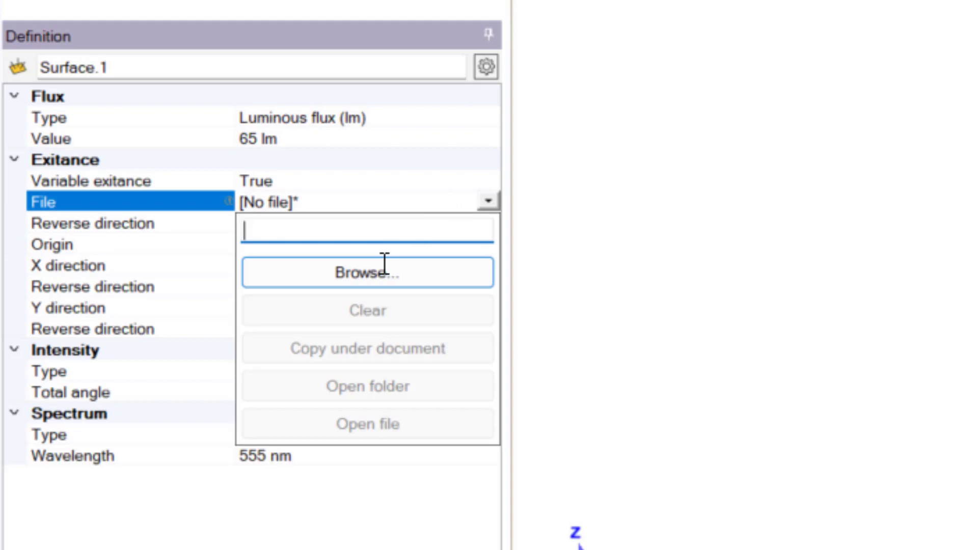
click(367, 272)
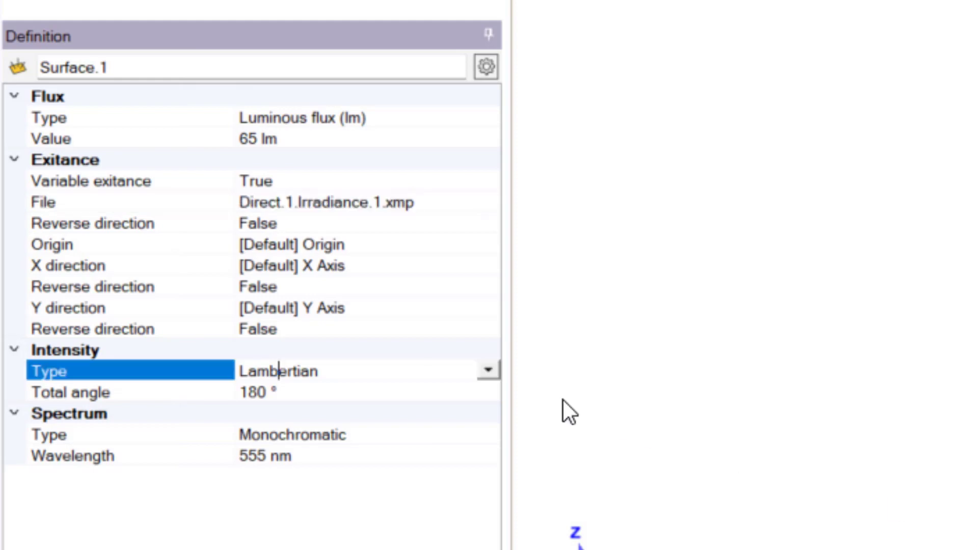
Step: Set Surface.1's intensity to Library using Direct.1.Intensity.1.xmp
click(488, 369)
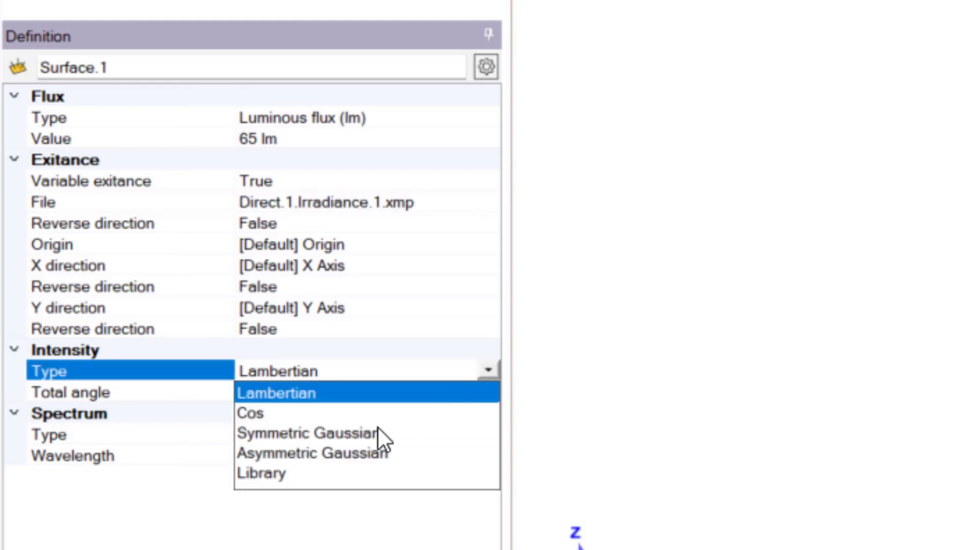
click(262, 473)
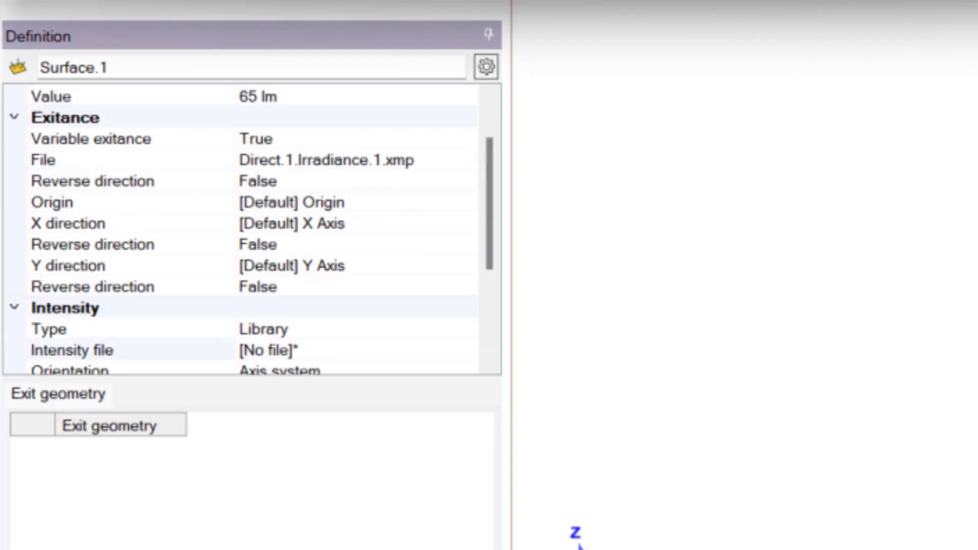
click(71, 349)
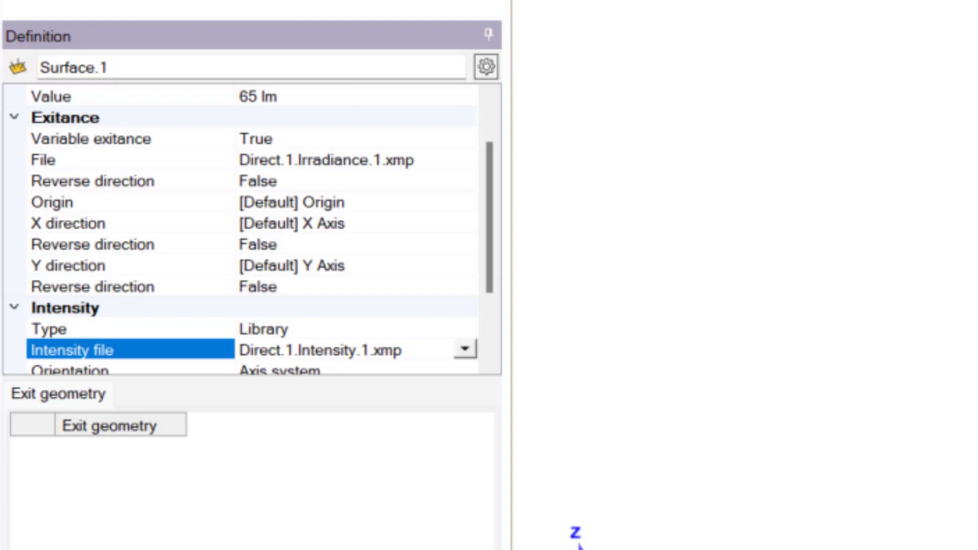